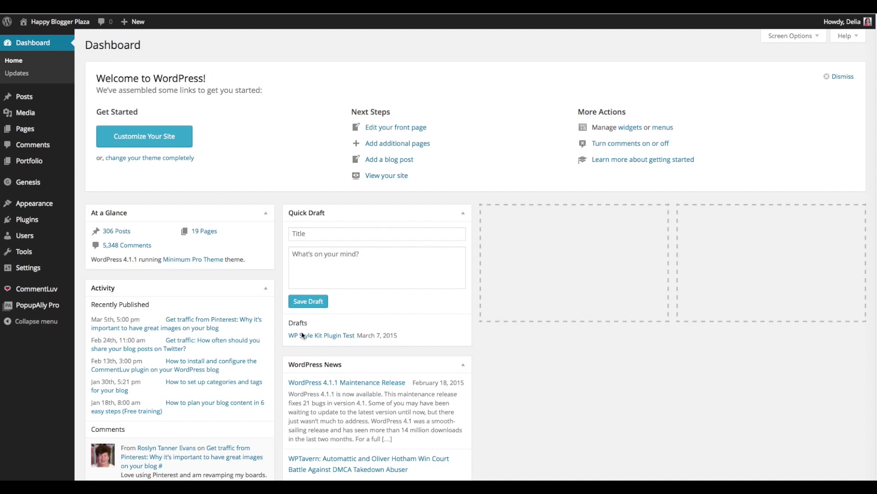
pyautogui.moveTo(301, 331)
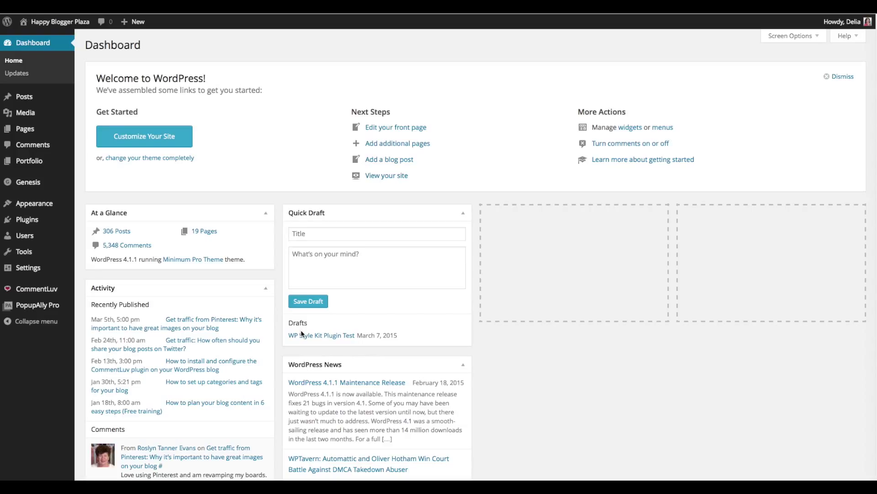
pyautogui.moveTo(308, 339)
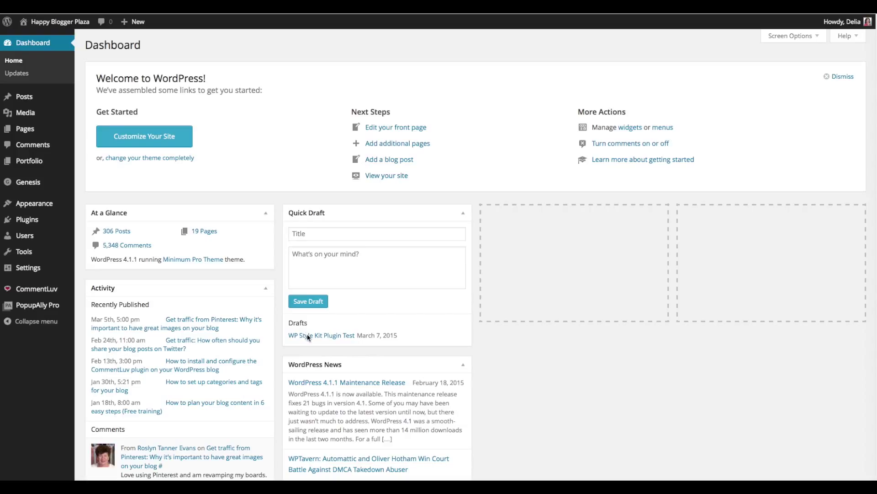
pyautogui.moveTo(330, 343)
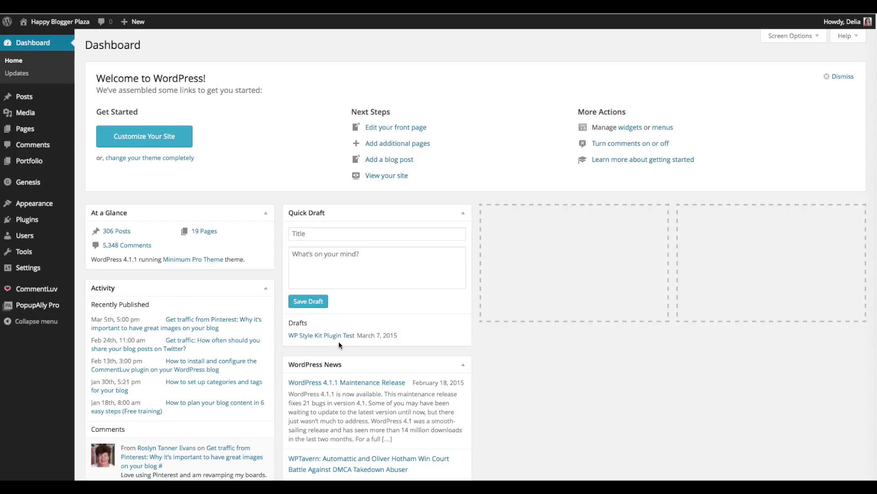
pyautogui.moveTo(350, 346)
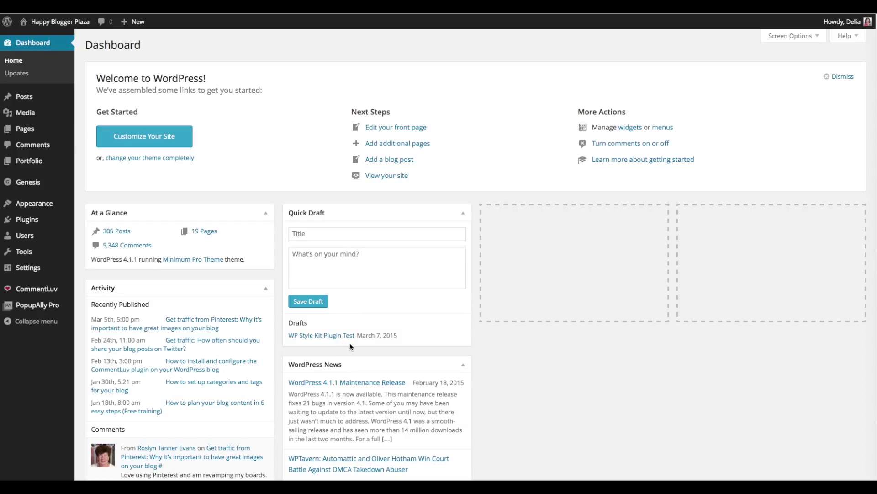
pyautogui.moveTo(356, 346)
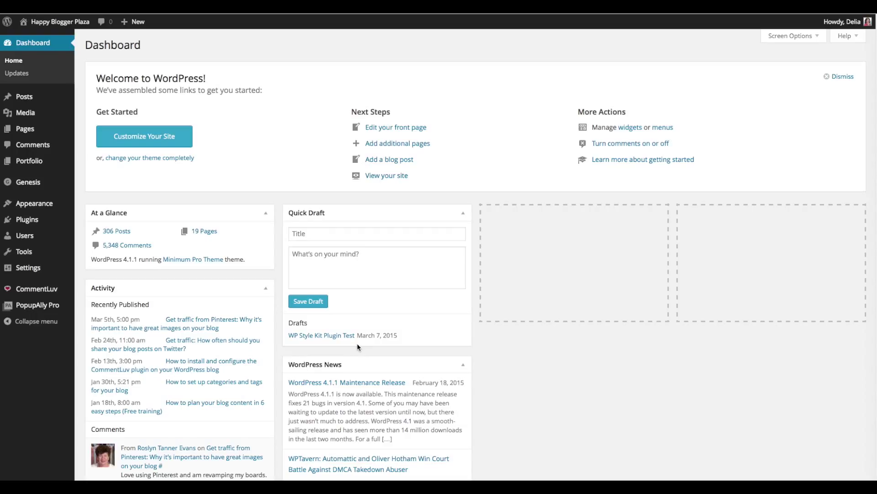
pyautogui.moveTo(362, 347)
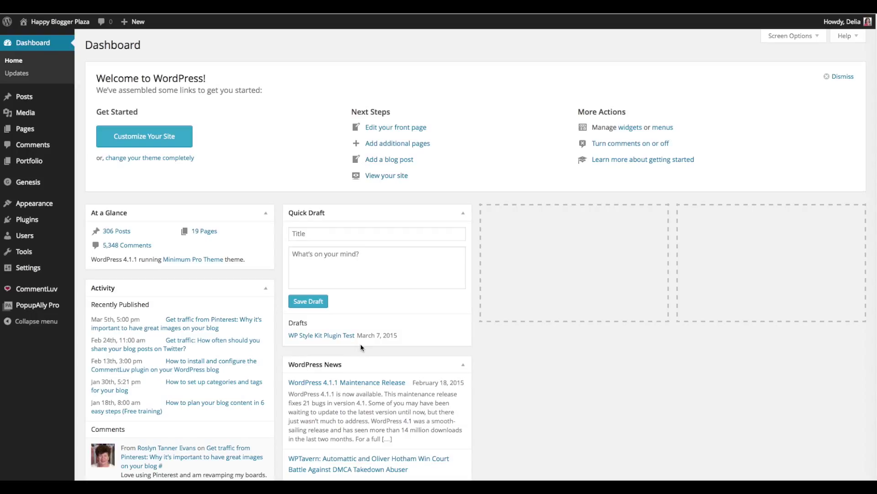
pyautogui.moveTo(362, 346)
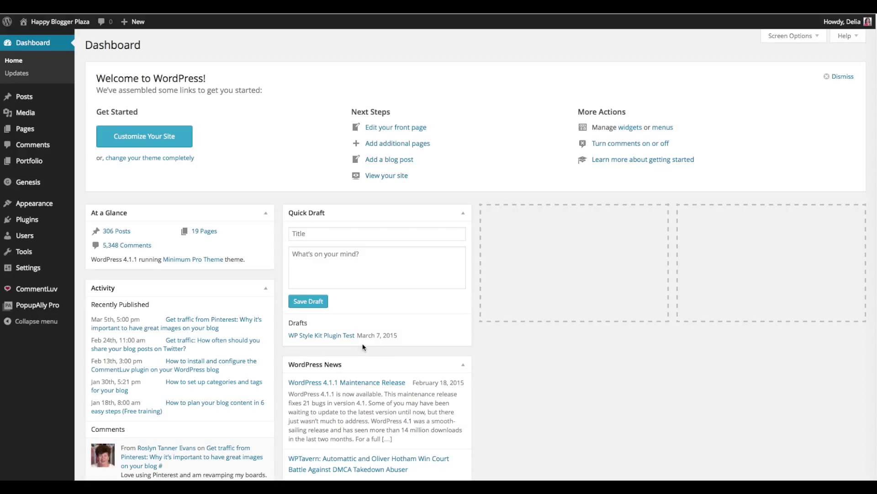
pyautogui.moveTo(368, 347)
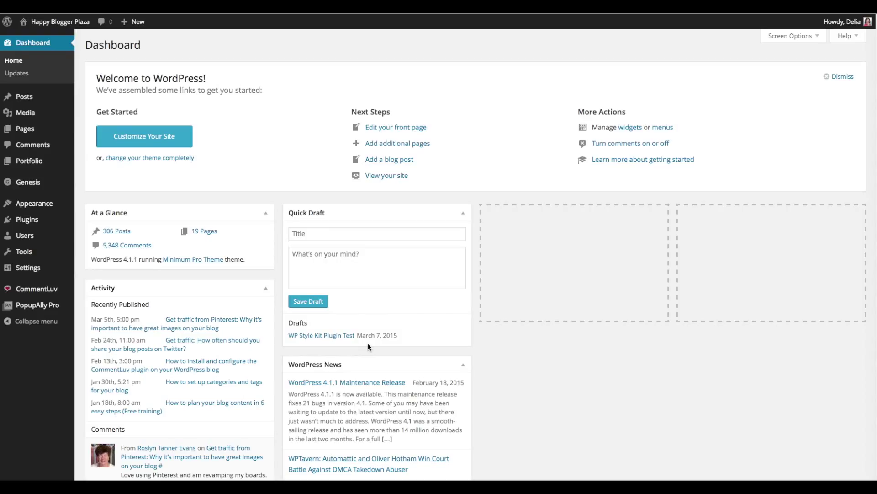
pyautogui.moveTo(194, 193)
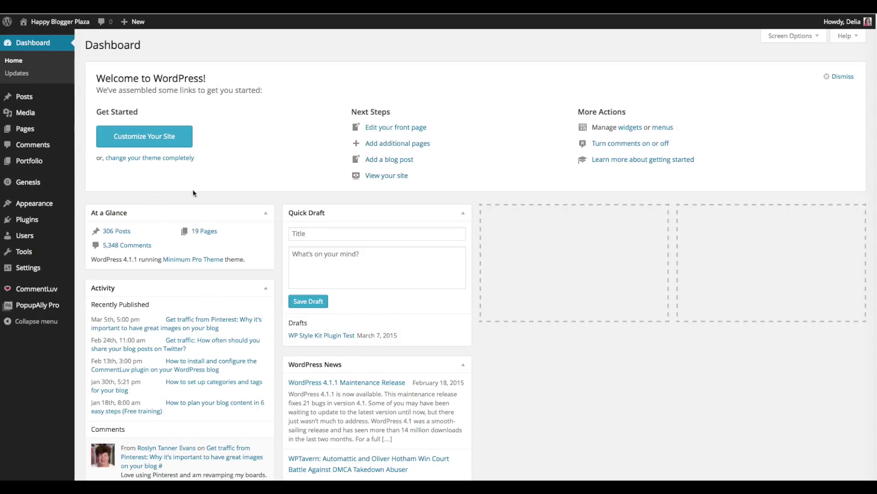
pyautogui.moveTo(135, 234)
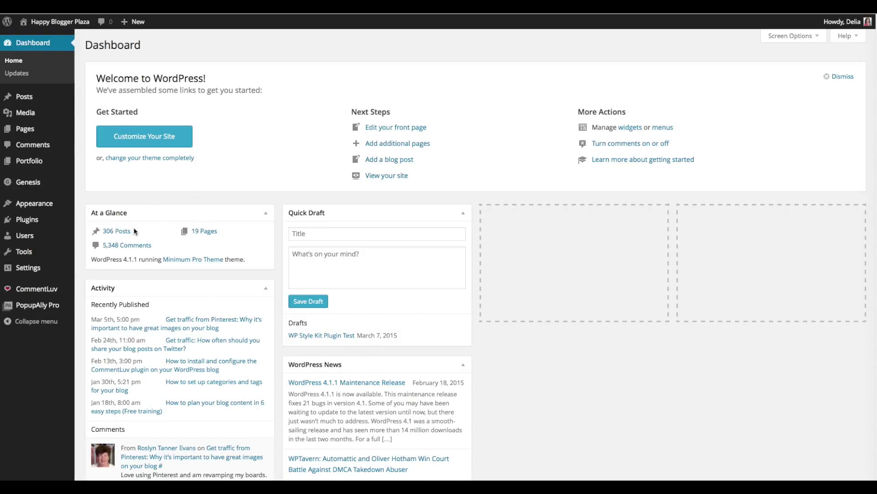
pyautogui.moveTo(142, 225)
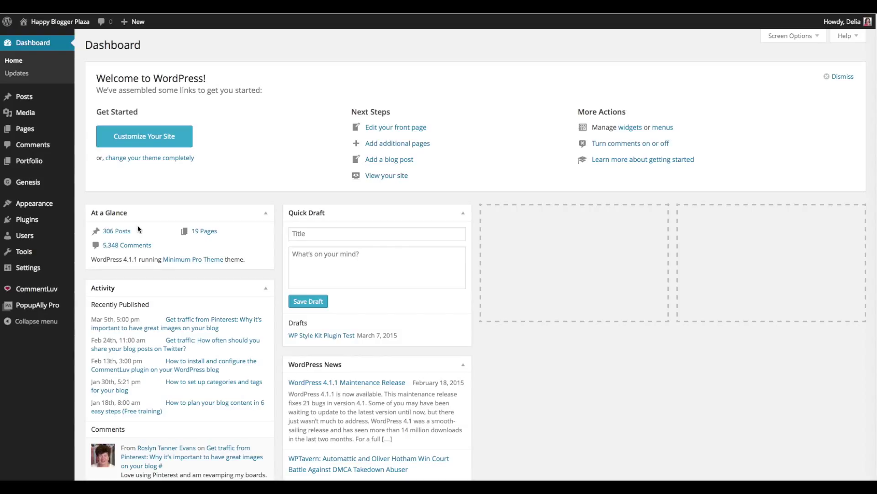
pyautogui.moveTo(27, 224)
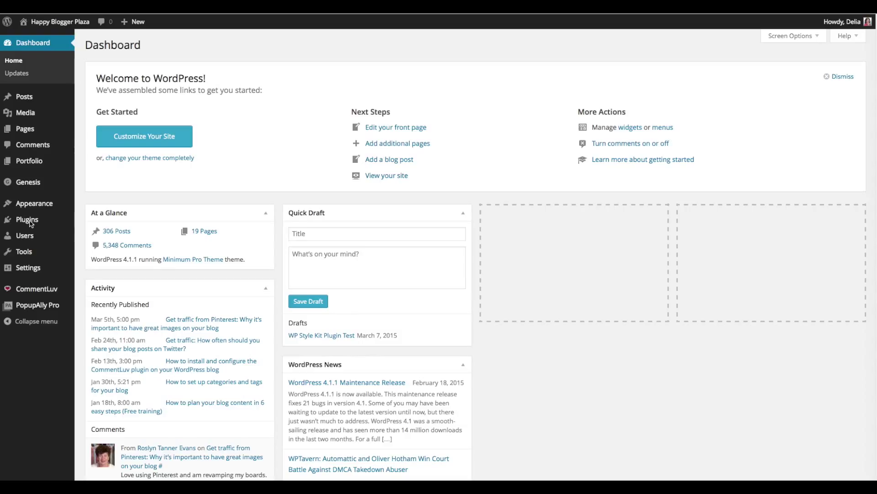
pyautogui.moveTo(31, 223)
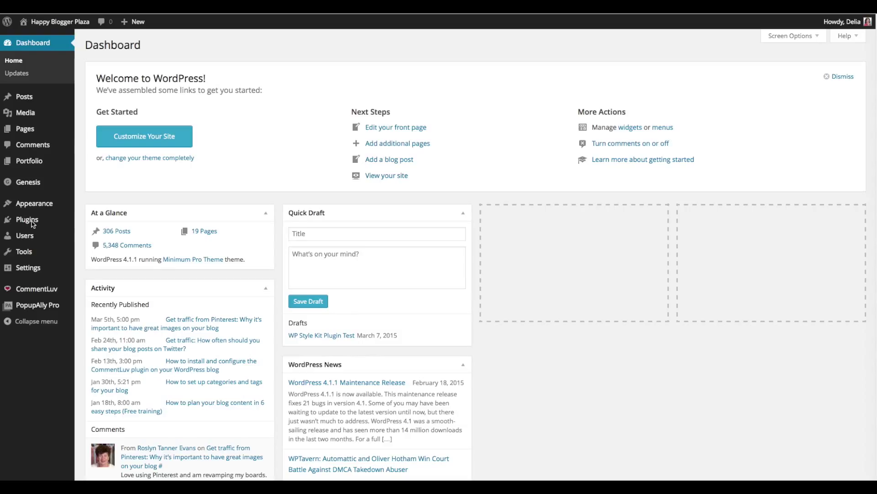
pyautogui.moveTo(27, 219)
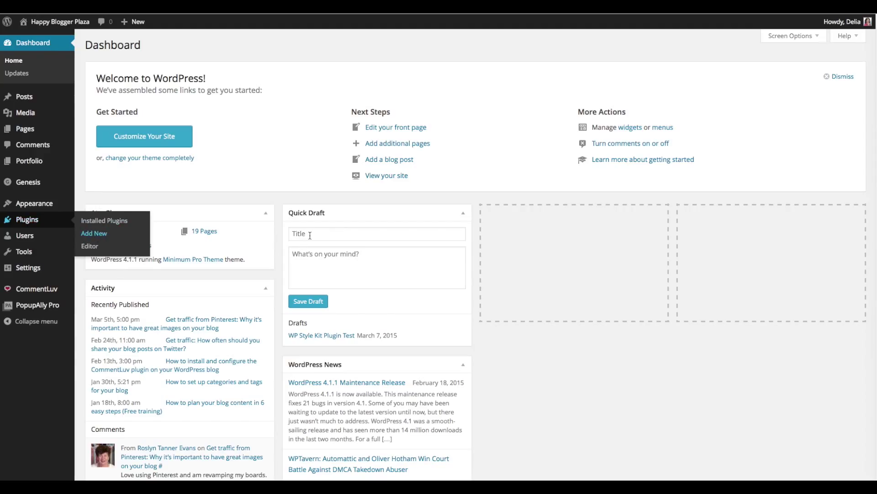
# Search Plugins > Add New for 'wp style kit' and confirm WP Style Kit shows Installed.
pyautogui.click(94, 233)
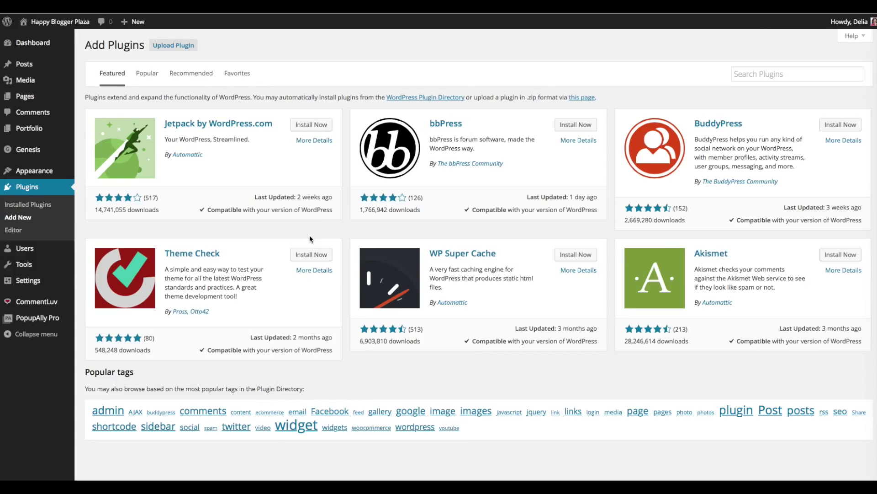
pyautogui.click(796, 73)
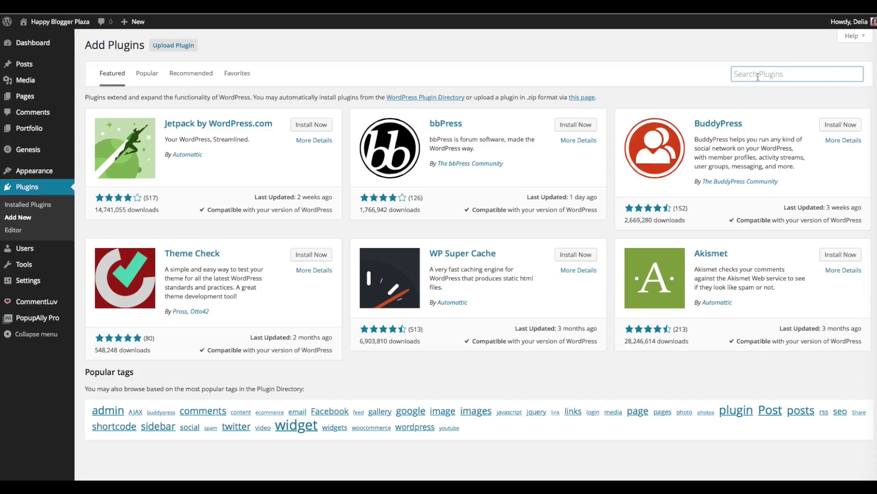
pyautogui.write('wp')
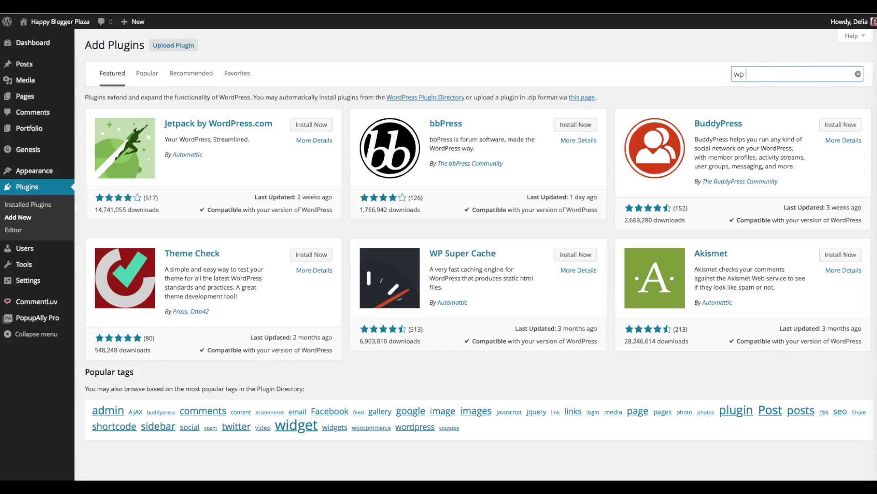
pyautogui.write('style kit')
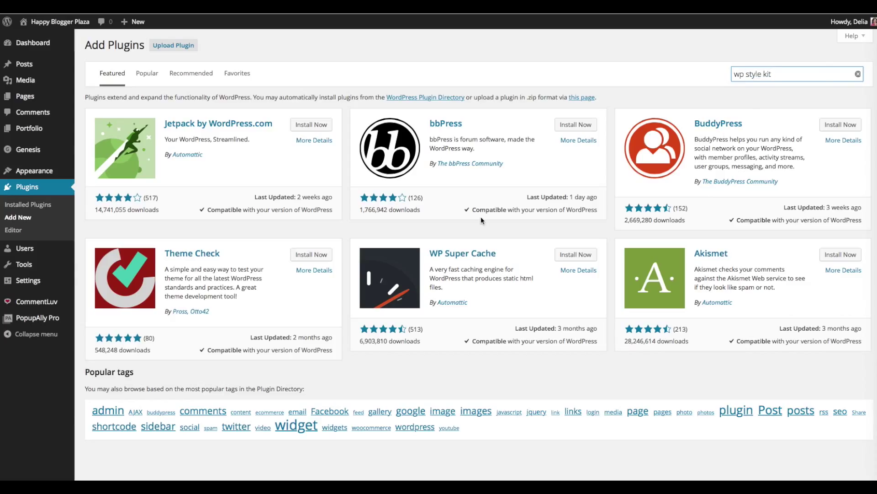
pyautogui.press('Enter')
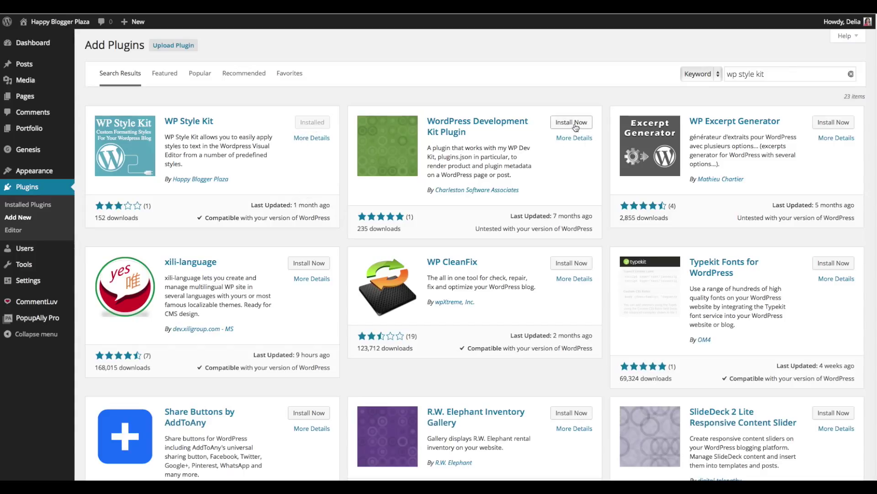
pyautogui.moveTo(190, 184)
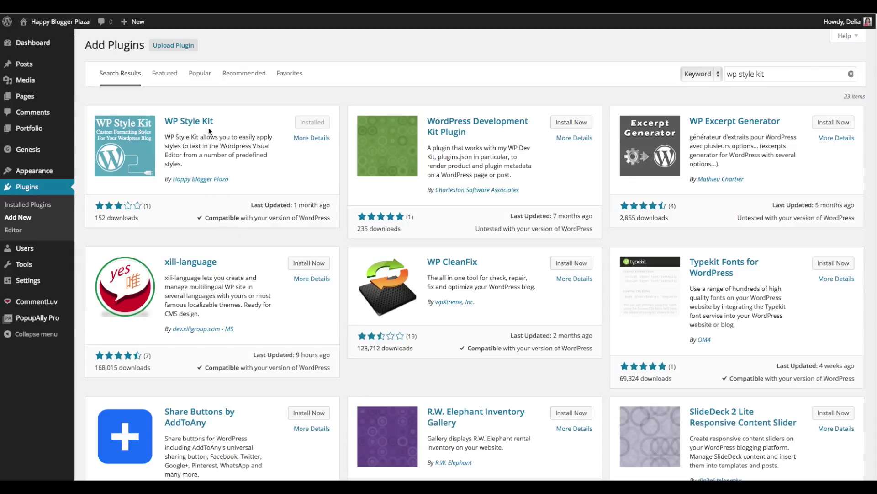
pyautogui.moveTo(260, 179)
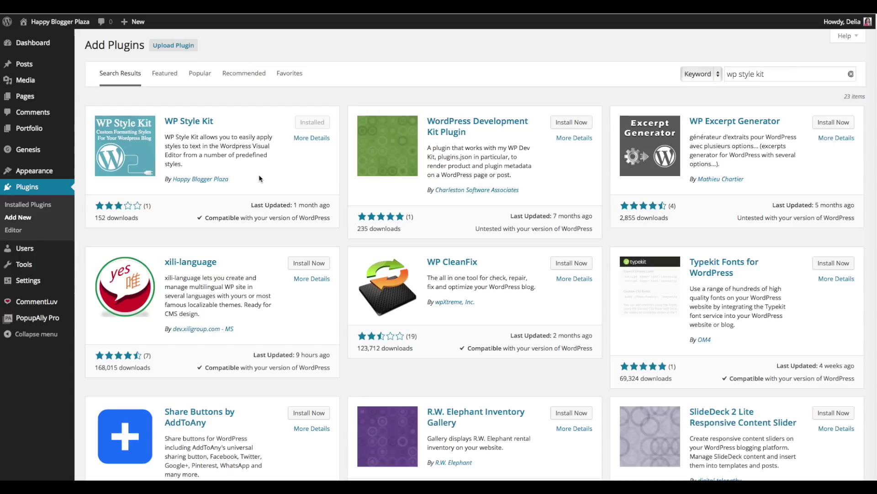
pyautogui.moveTo(304, 124)
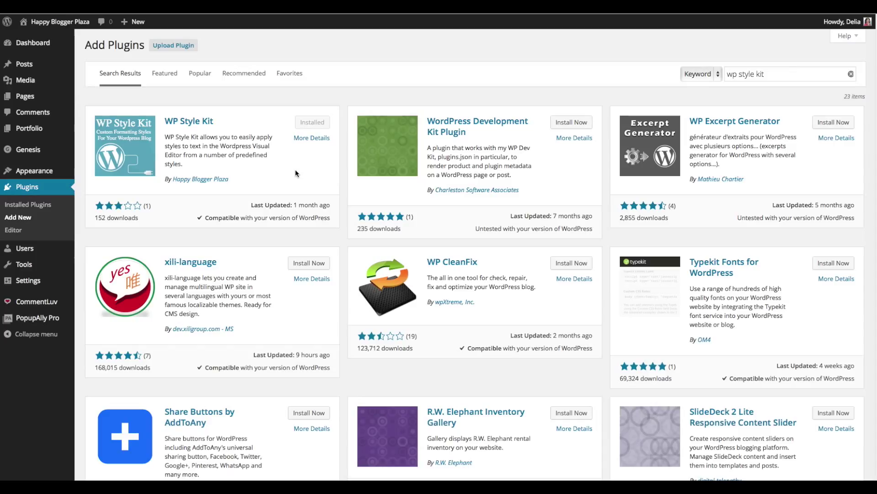
pyautogui.moveTo(24, 64)
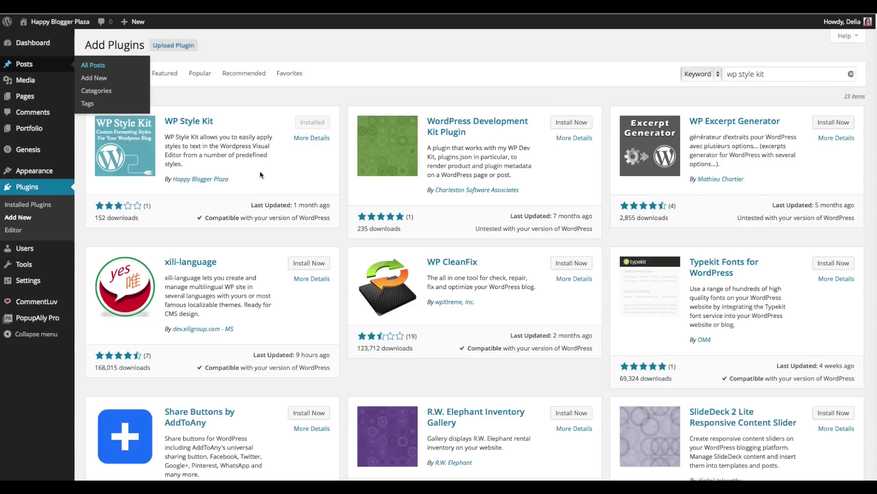
# Open the 'WP Style Kit Plugin Test' draft from All Posts and show its Formats list.
pyautogui.click(93, 64)
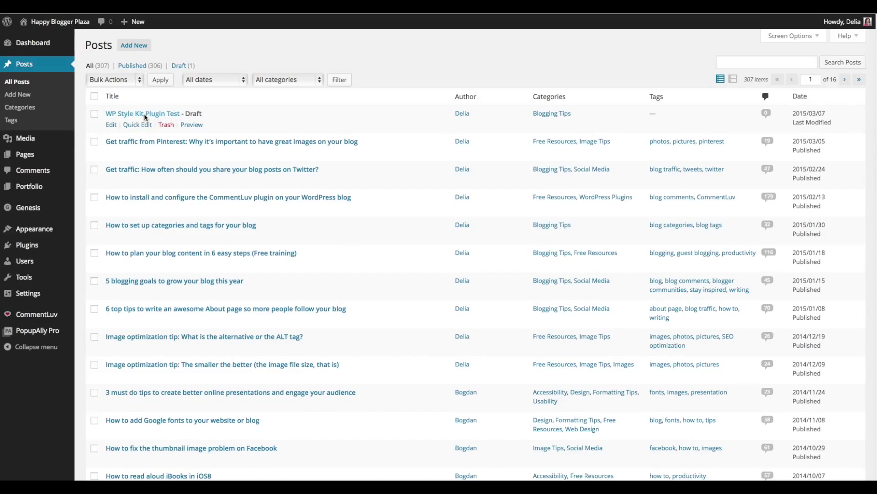
pyautogui.moveTo(327, 189)
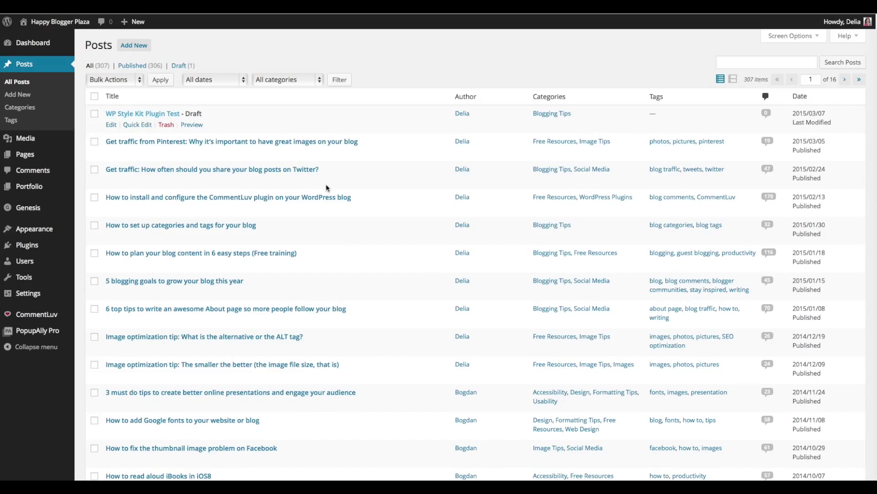
pyautogui.click(142, 113)
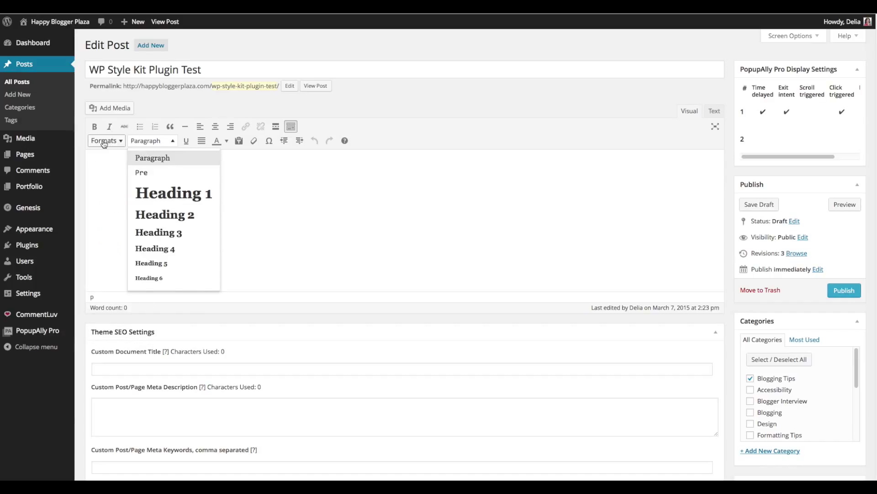
# Enter 'Headline 1' and 'Some text' as two lines in the post body.
pyautogui.click(104, 140)
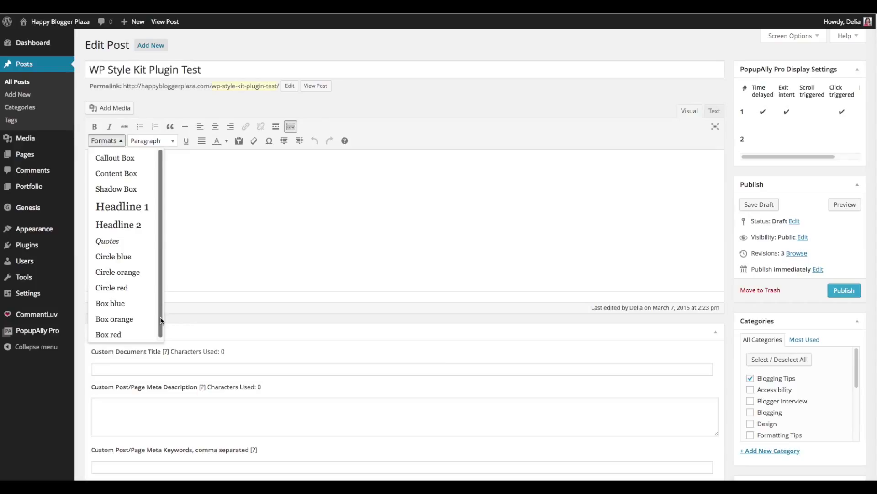
pyautogui.moveTo(210, 181)
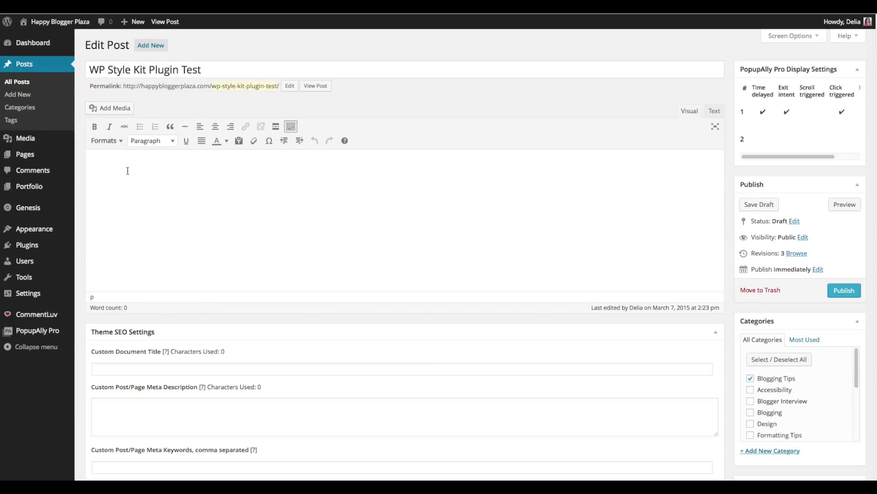
pyautogui.write('Headline')
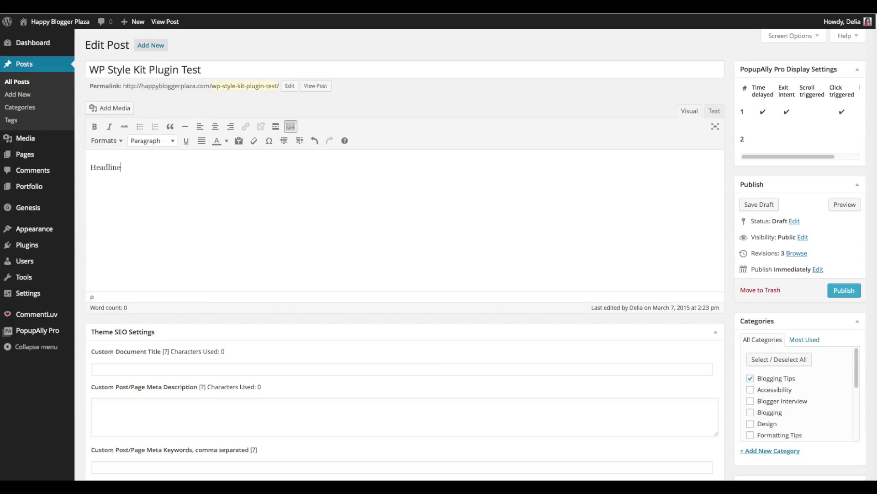
pyautogui.write('1')
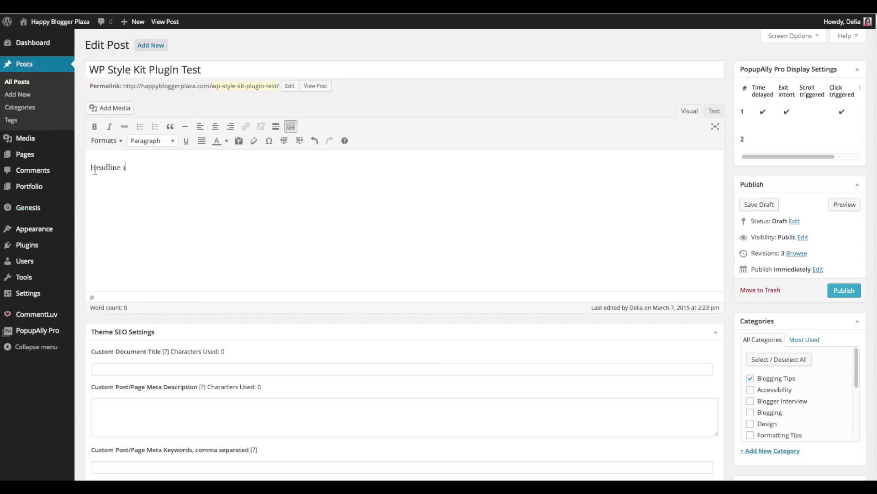
pyautogui.moveTo(149, 181)
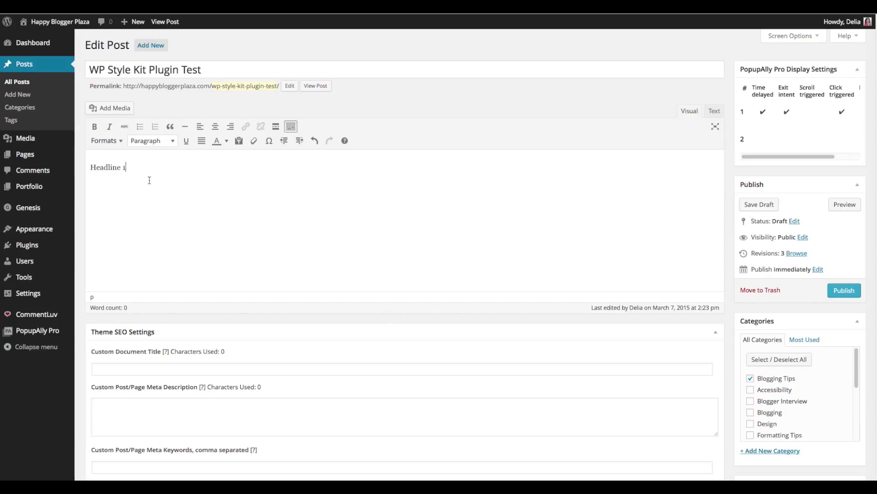
pyautogui.write('Some te')
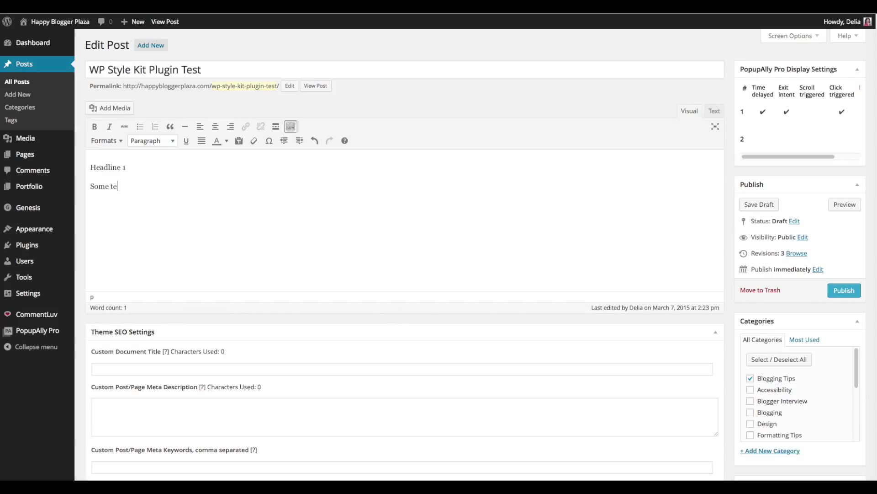
pyautogui.write('xt')
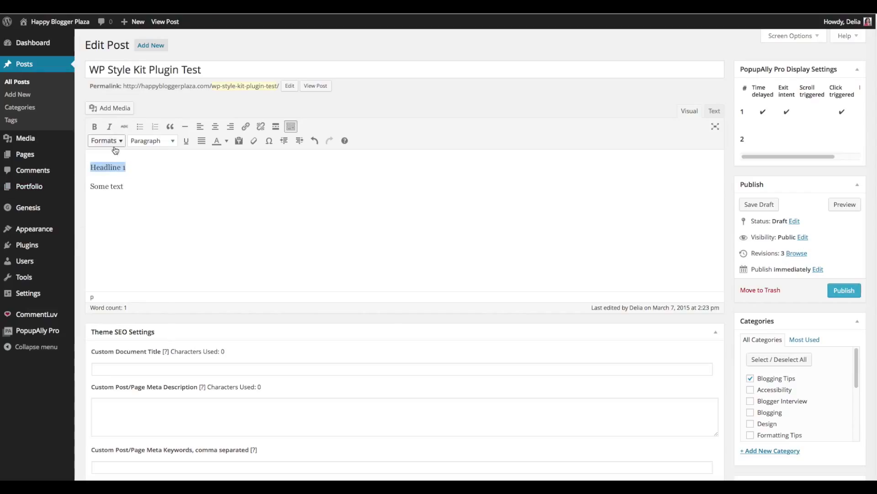
# Apply the Headline 1 style to the heading and give List 1 a blue circle check.
pyautogui.click(104, 140)
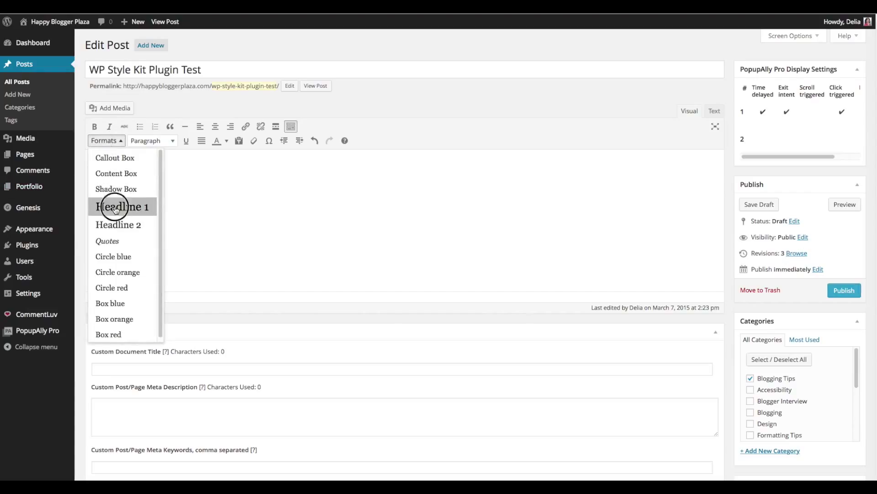
pyautogui.click(122, 206)
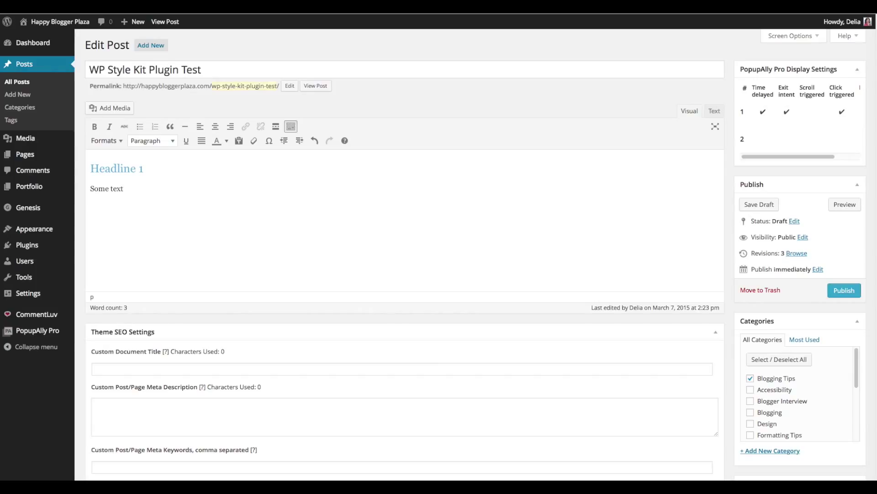
pyautogui.write('List')
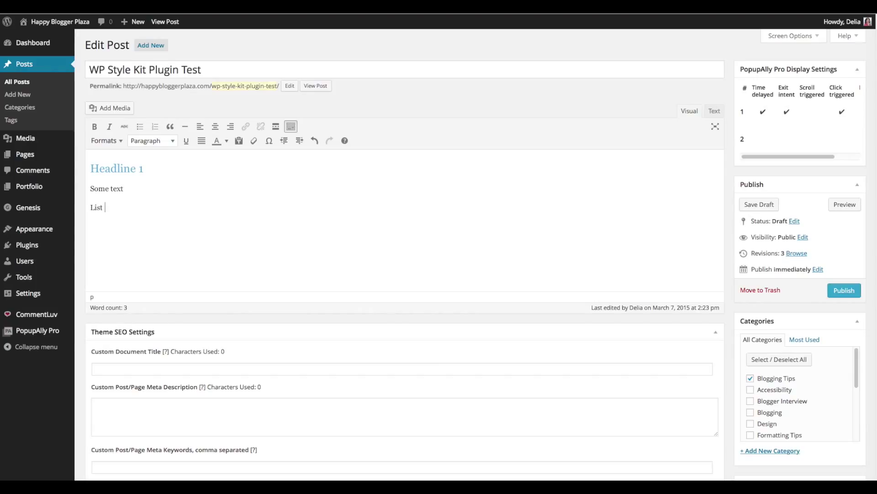
pyautogui.write('1')
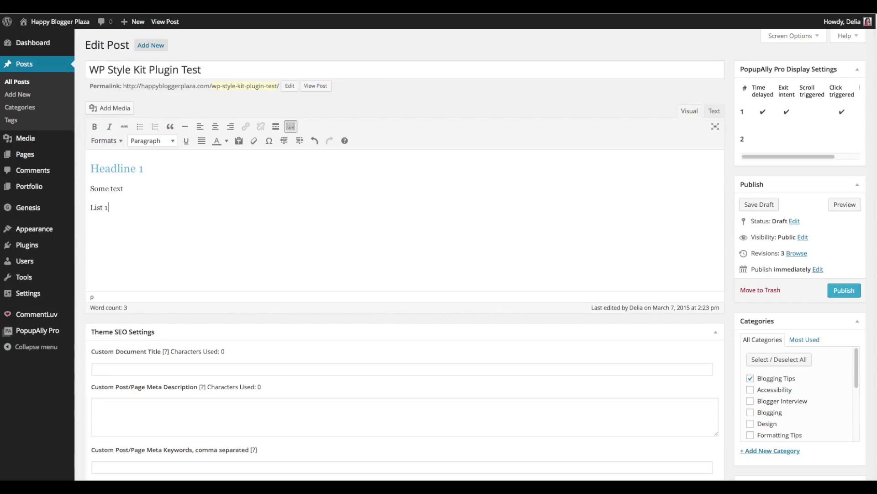
pyautogui.doubleClick(98, 208)
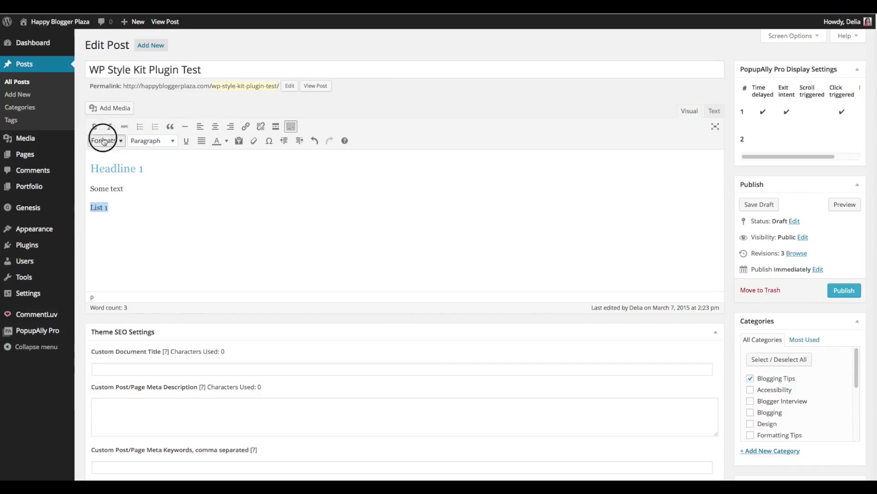
pyautogui.click(104, 141)
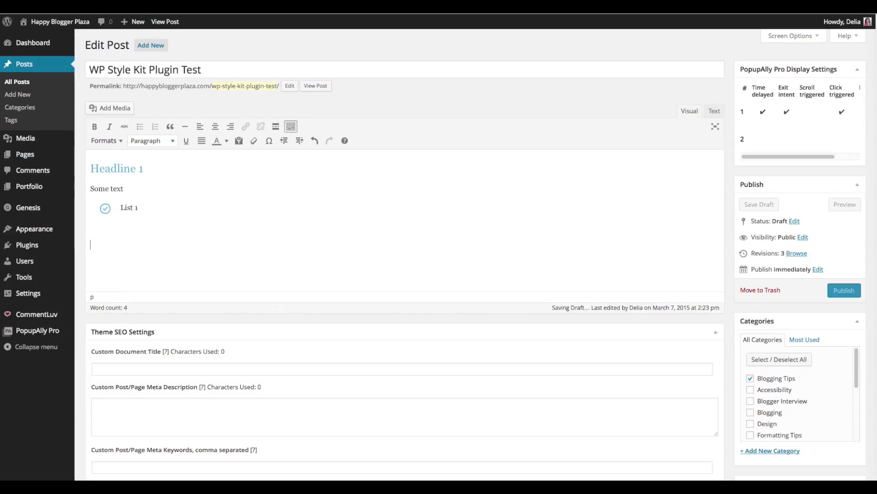
# Give both List 2 lines orange circle checks and List 3 a red box check.
pyautogui.write('List 2')
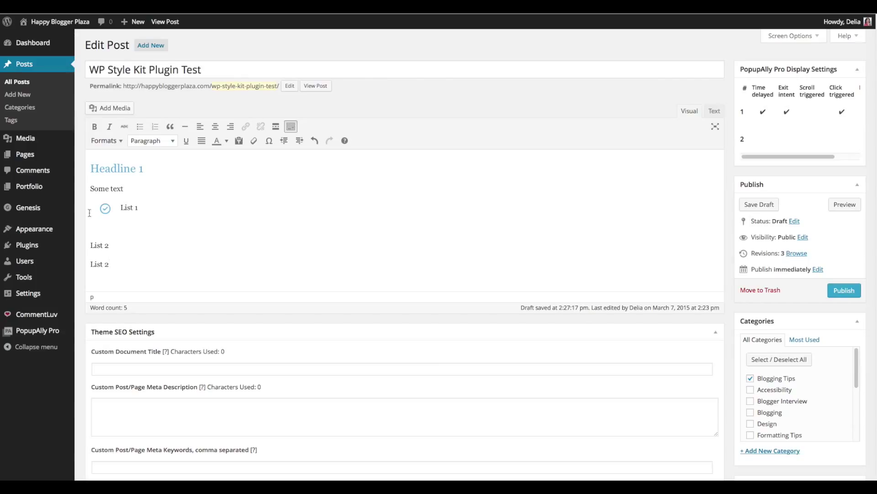
pyautogui.moveTo(91, 244); pyautogui.dragTo(122, 263)
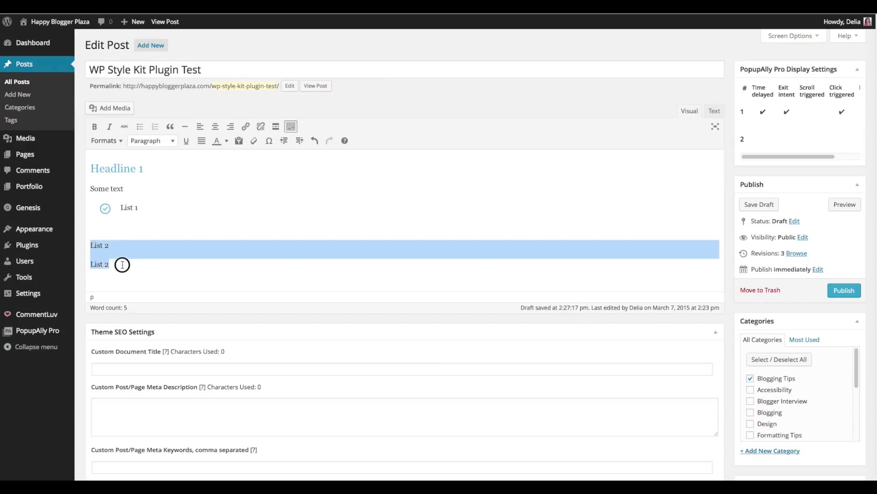
pyautogui.click(106, 140)
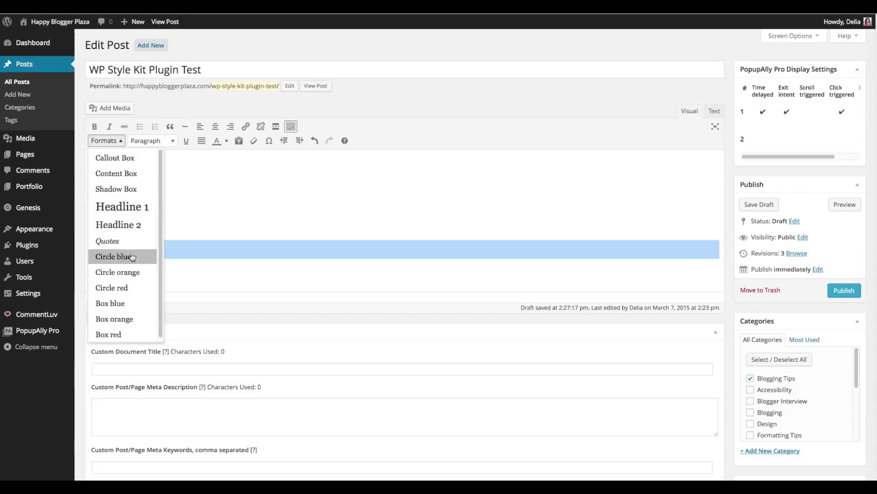
pyautogui.moveTo(144, 279)
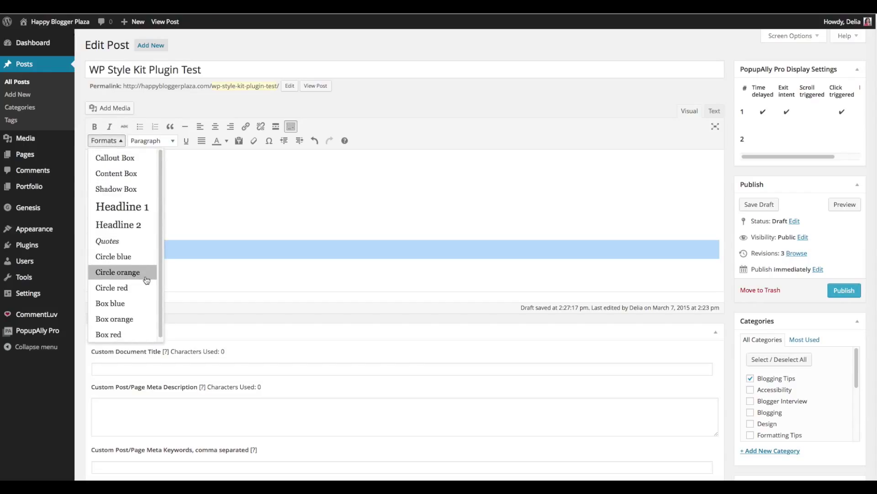
pyautogui.click(114, 272)
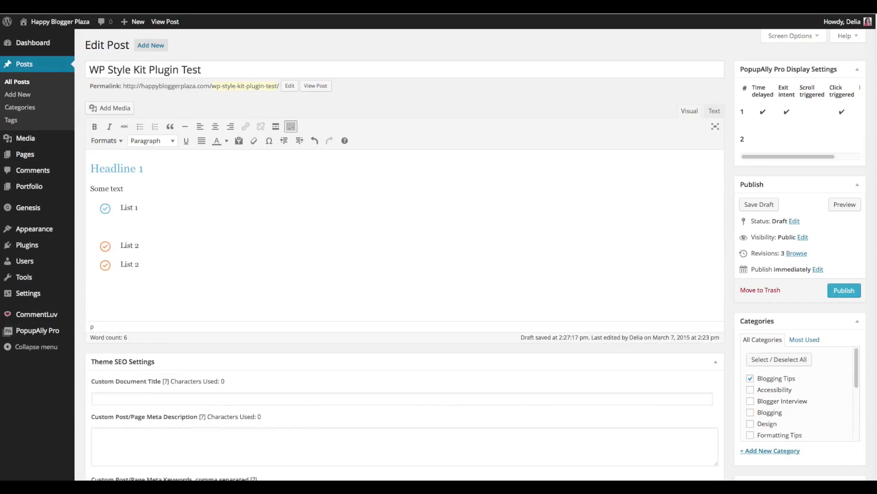
pyautogui.write('List 3')
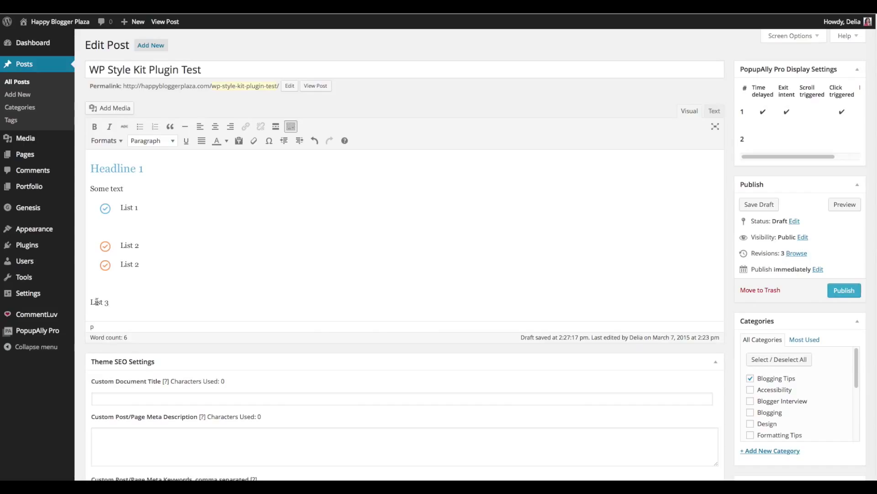
pyautogui.doubleClick(96, 302)
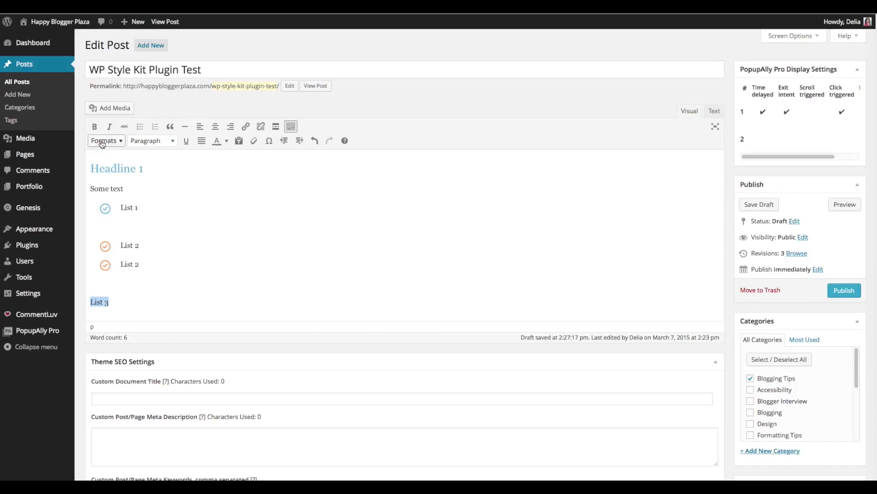
pyautogui.click(104, 141)
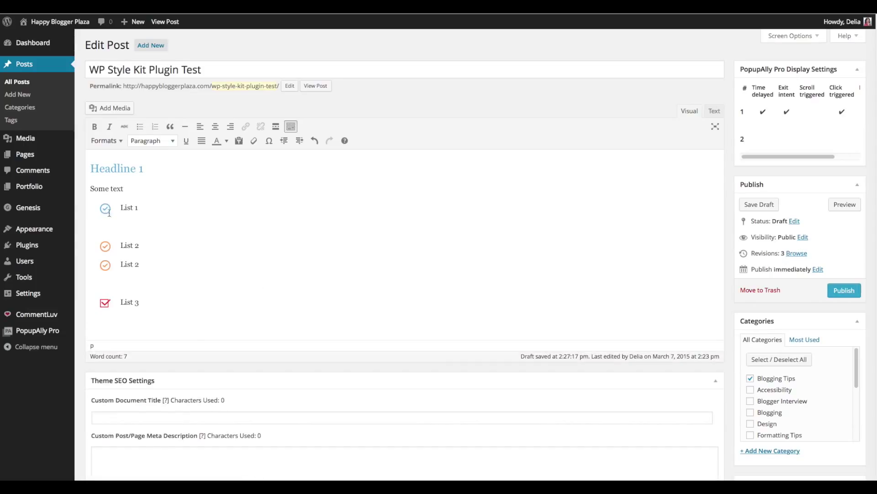
pyautogui.moveTo(185, 338)
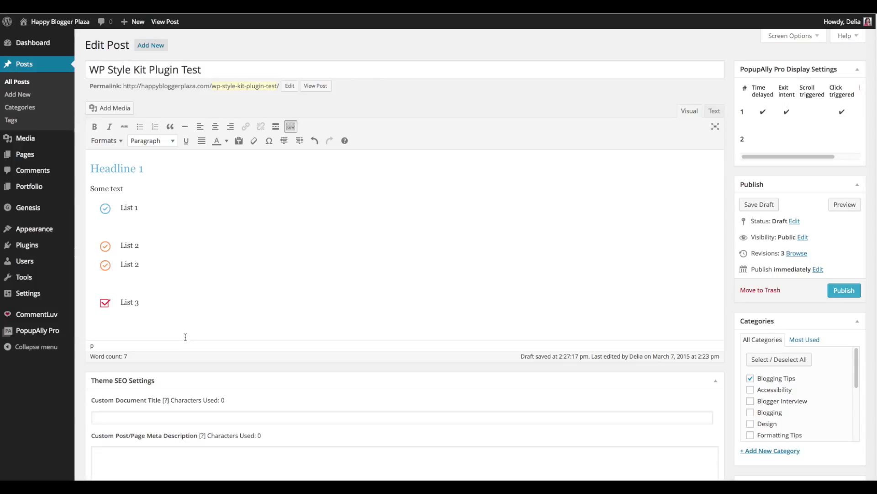
pyautogui.moveTo(233, 330)
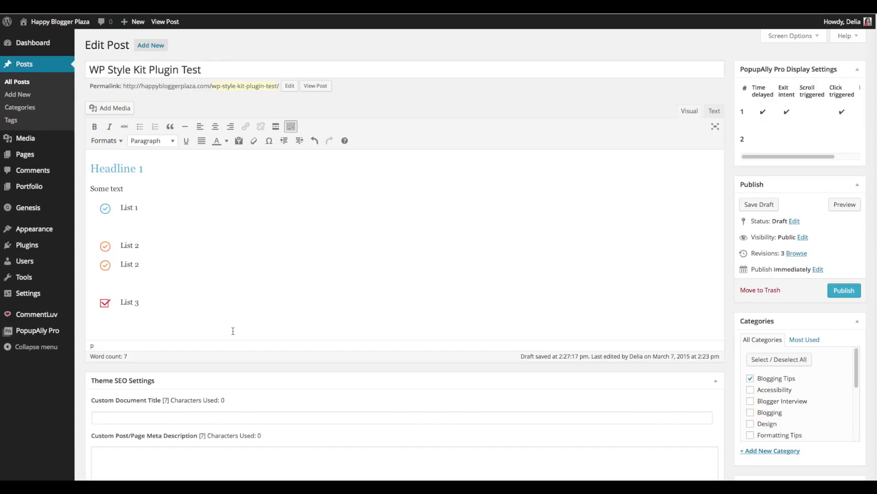
# Add the line 'This is a quote example' and apply the Quotes format to it.
pyautogui.write('This si')
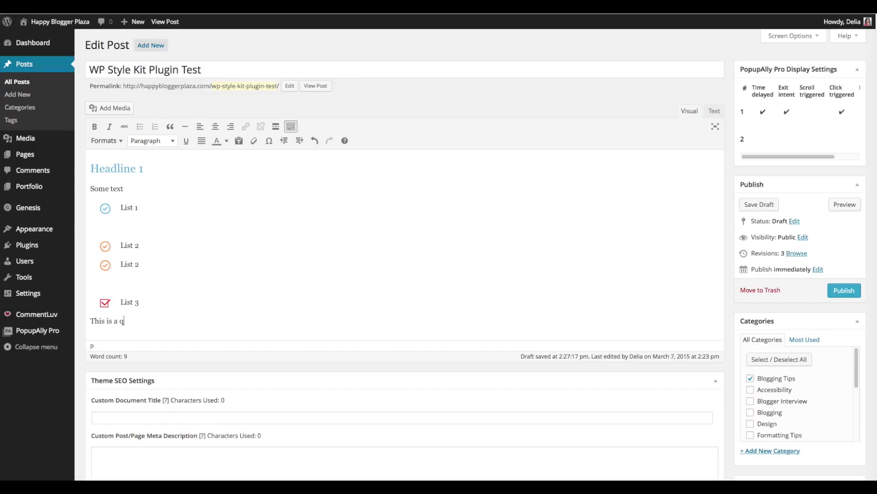
pyautogui.write('uote e')
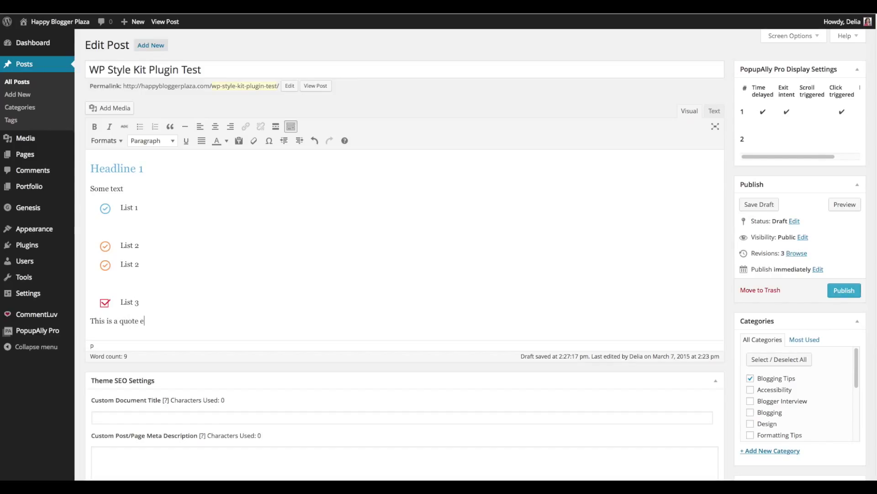
pyautogui.write('xample')
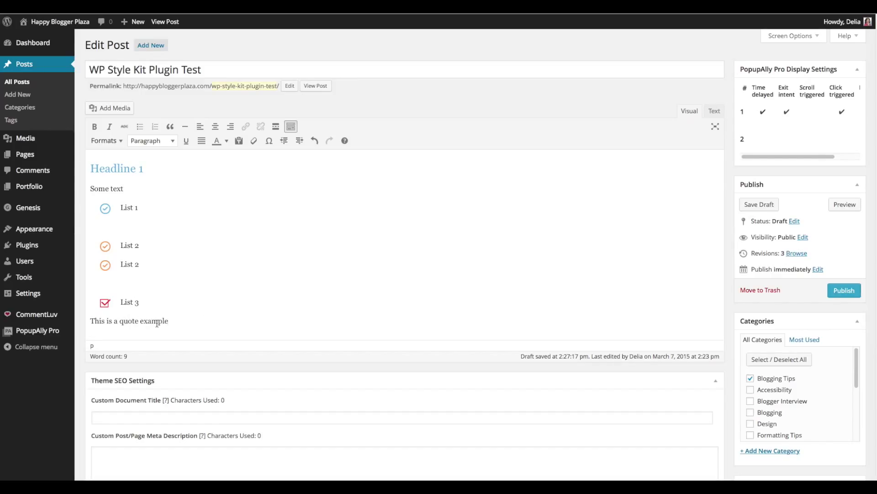
pyautogui.tripleClick(129, 320)
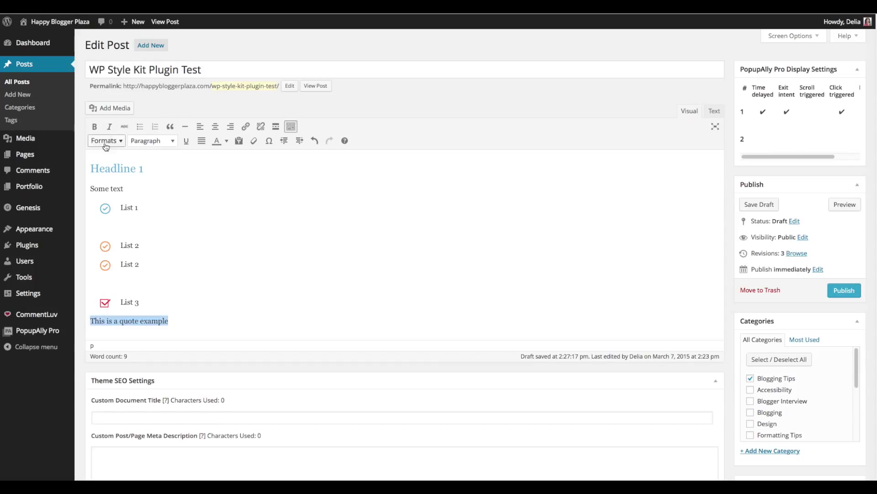
pyautogui.click(104, 140)
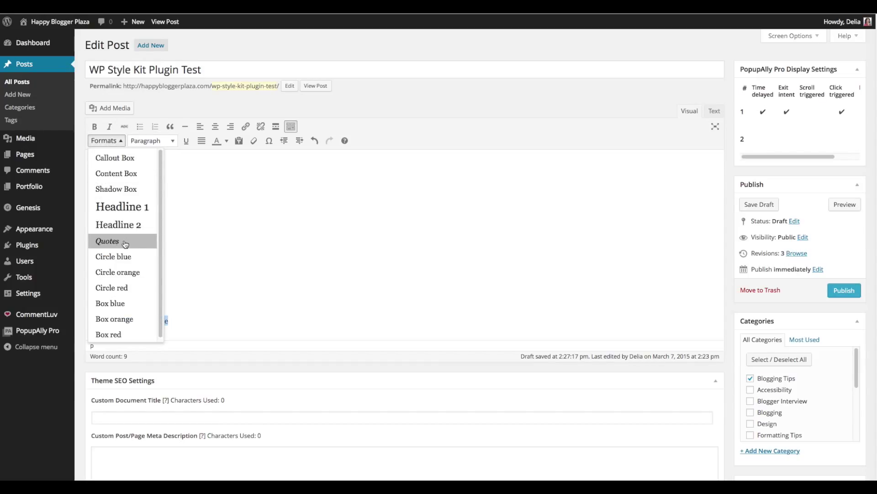
pyautogui.click(107, 241)
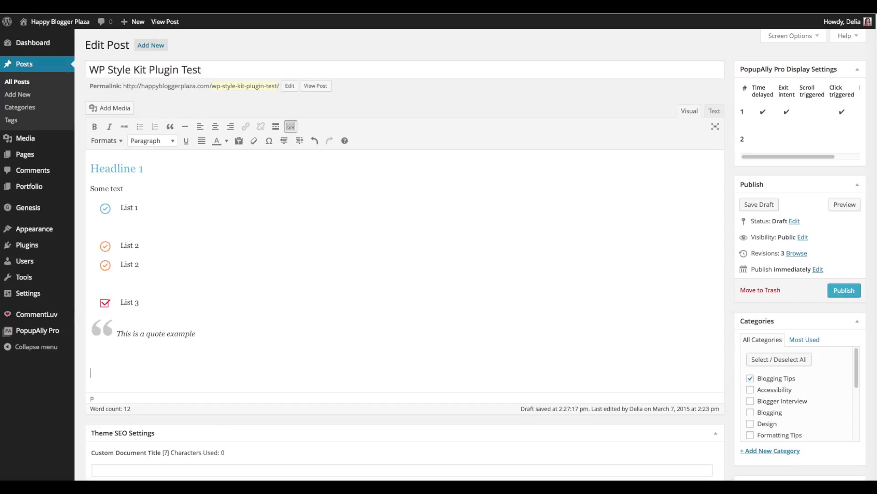
# Type 'This is a text box', try Callout Box and Content Box, then apply Shadow Box.
pyautogui.write('List')
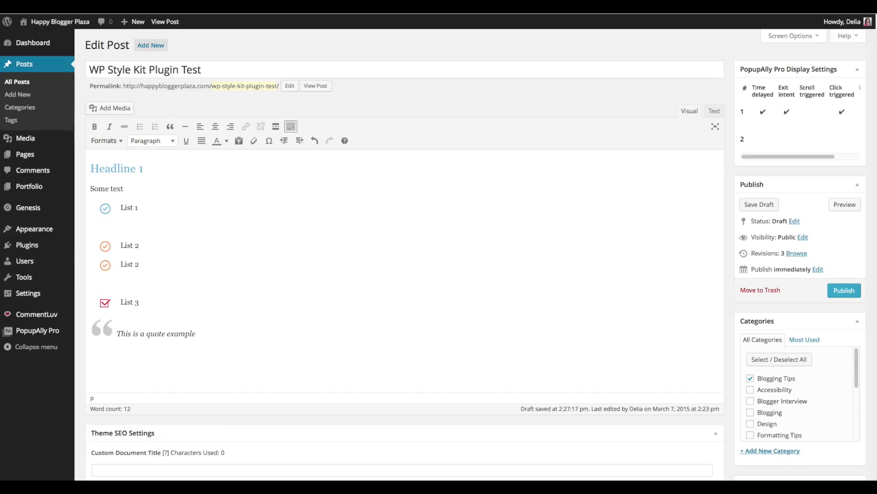
pyautogui.write('This is a text box')
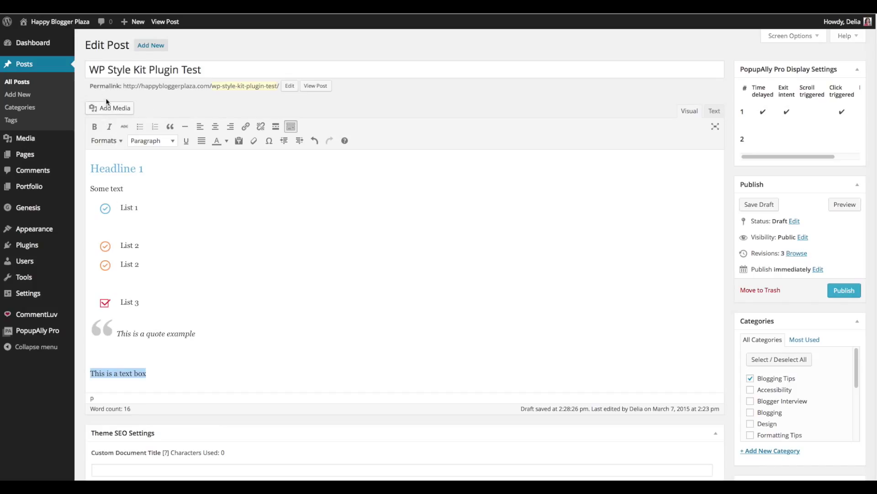
pyautogui.click(104, 140)
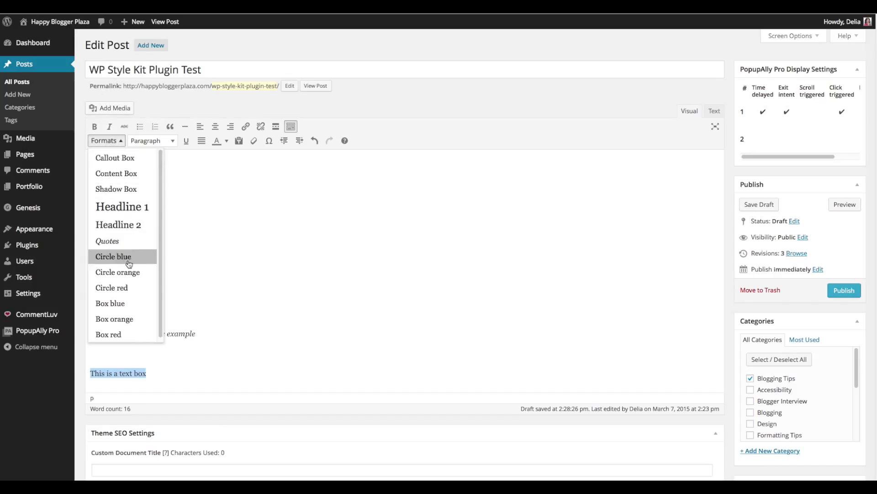
pyautogui.moveTo(102, 158)
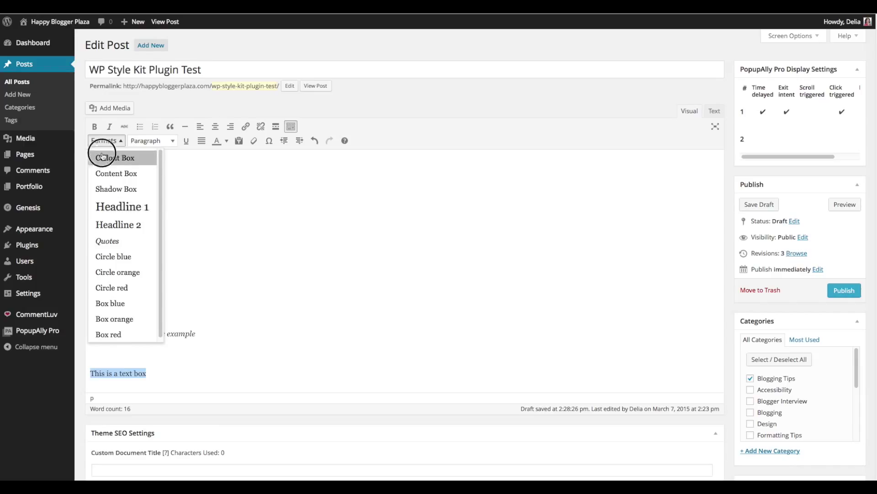
pyautogui.click(116, 157)
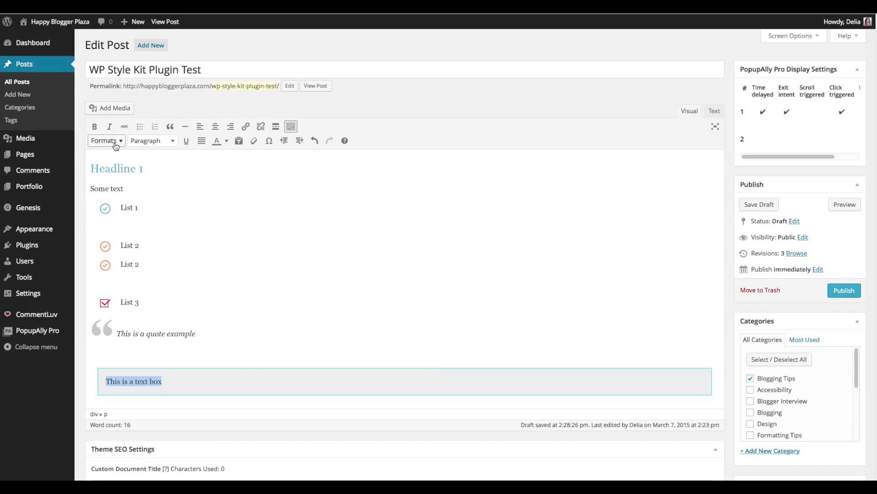
pyautogui.click(105, 140)
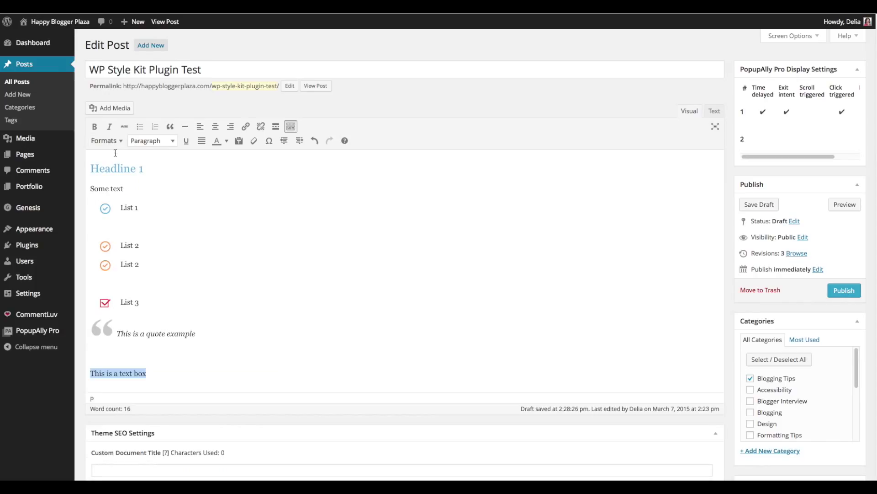
pyautogui.click(103, 141)
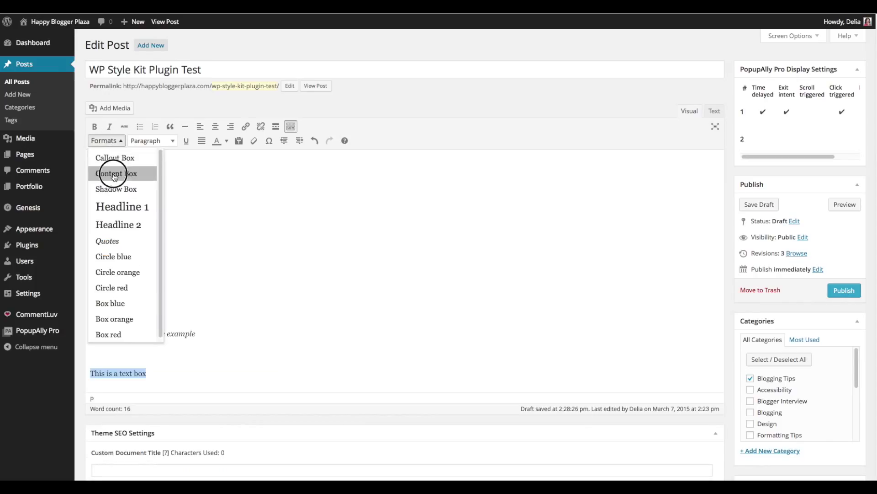
pyautogui.click(118, 173)
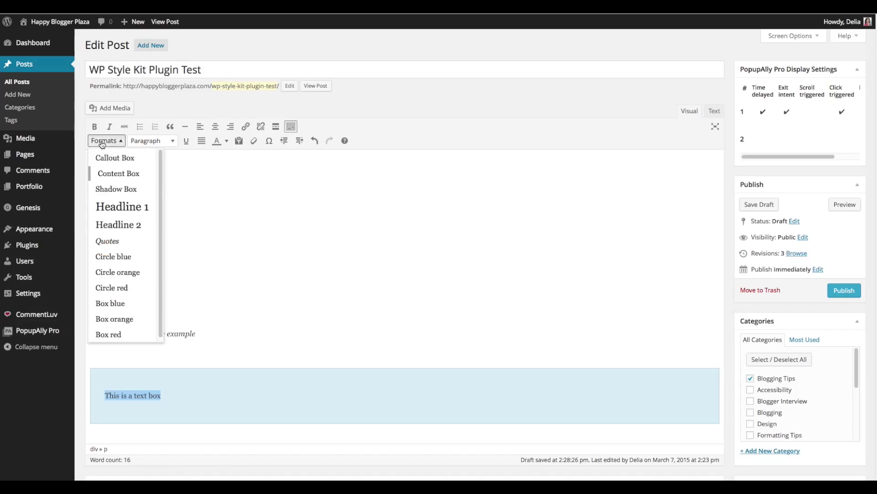
pyautogui.moveTo(120, 178)
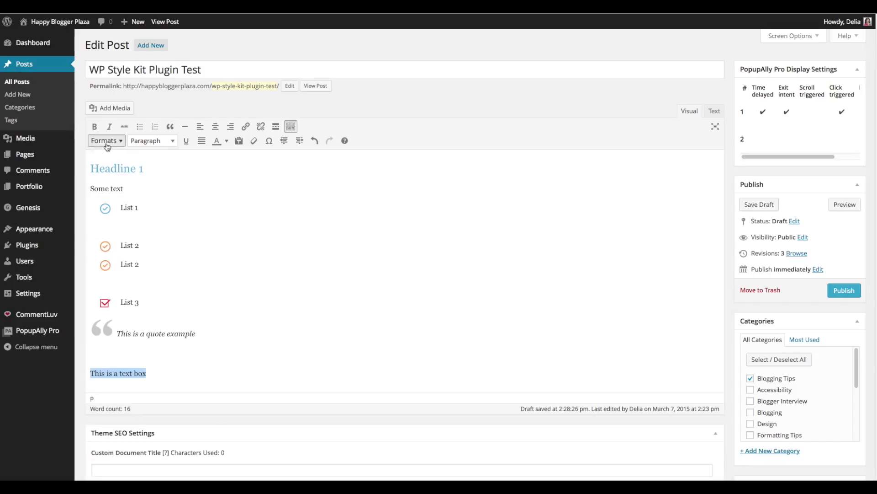
pyautogui.click(104, 140)
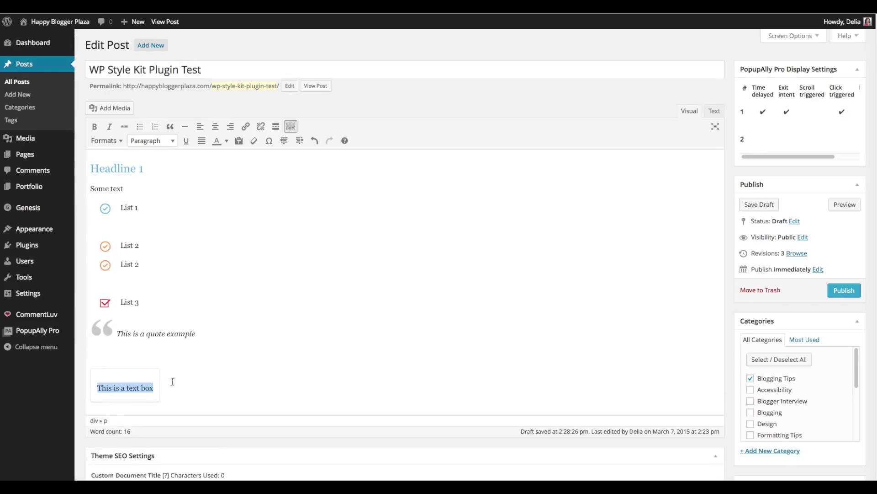
pyautogui.moveTo(243, 392)
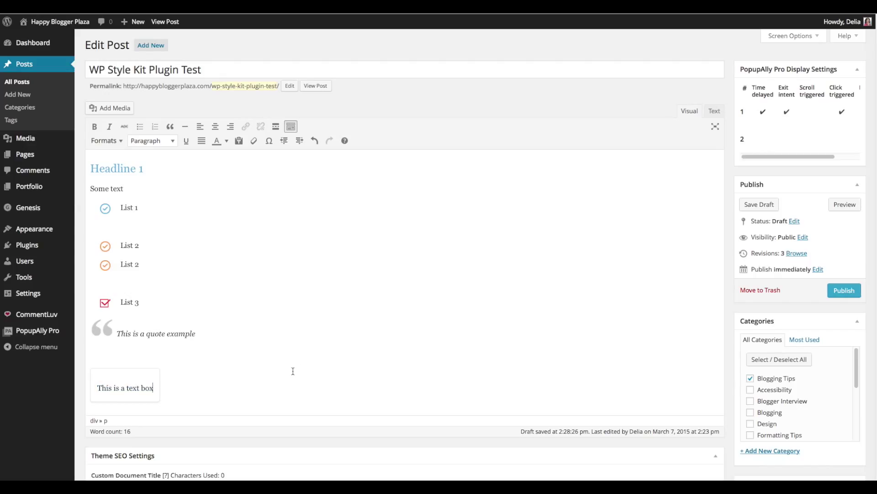
# Save the post as a draft, bringing revisions to 4, and open Preview in a new tab.
pyautogui.scroll(-3)
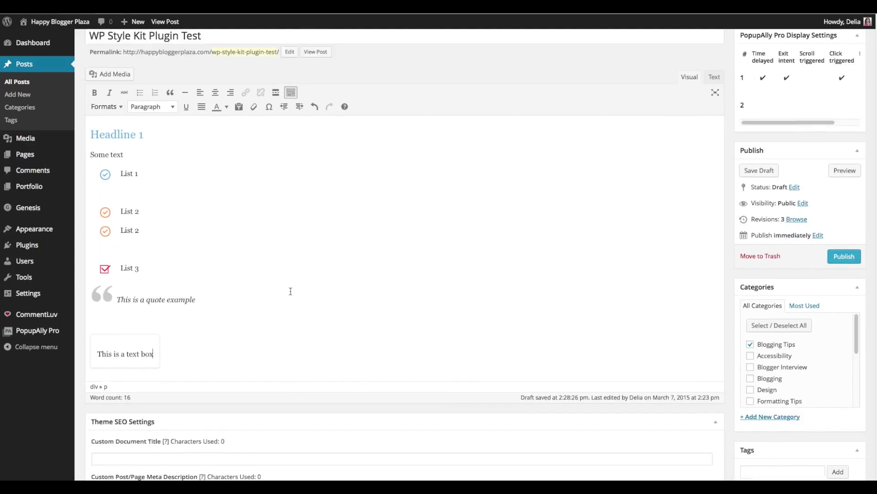
pyautogui.click(759, 170)
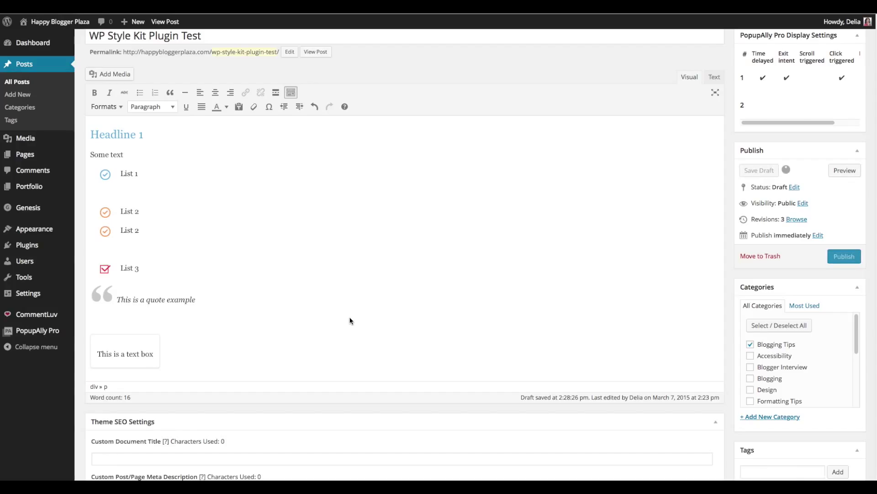
pyautogui.click(758, 171)
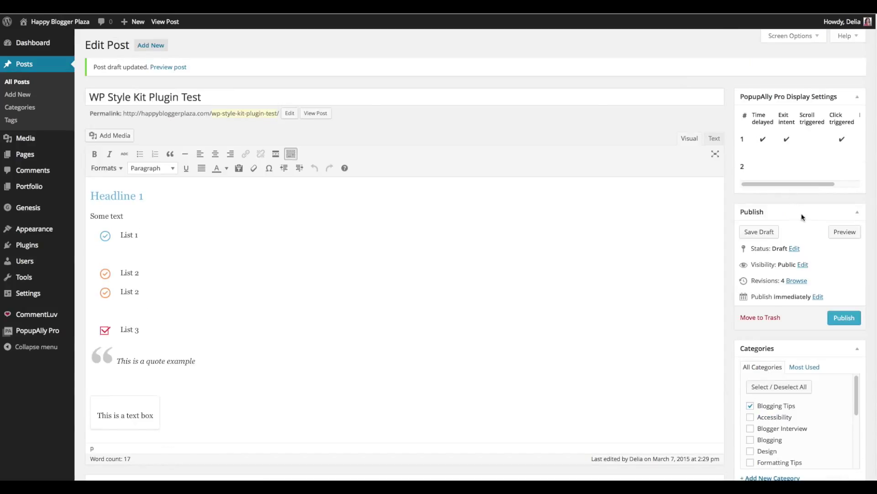
pyautogui.rightClick(845, 232)
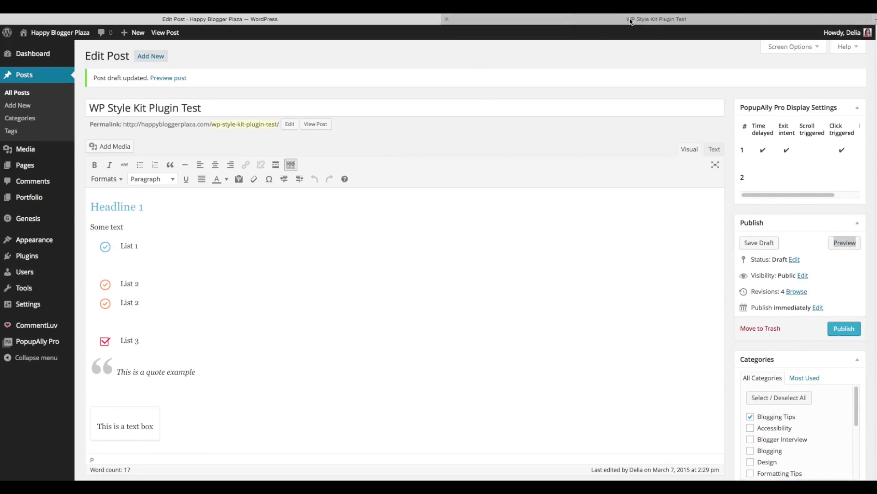
# Scroll through the live-site preview showing the styled headline, checkmark lists, quote and text box.
pyautogui.click(630, 19)
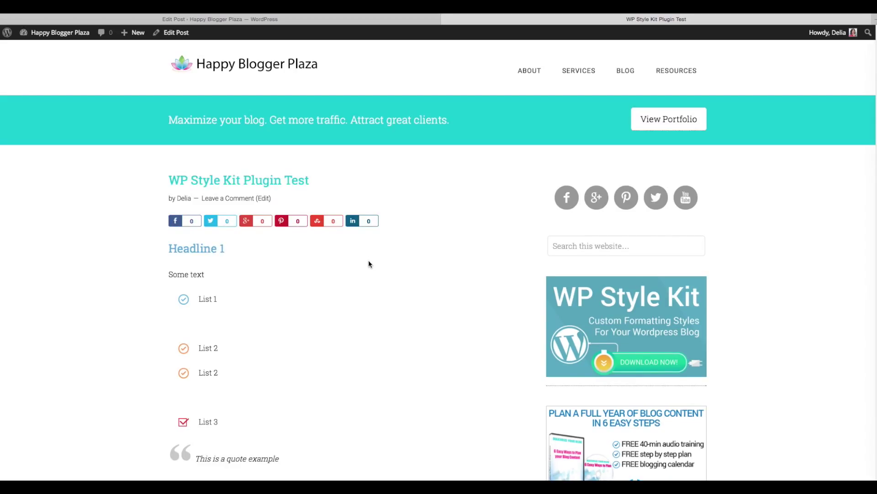
pyautogui.moveTo(176, 287)
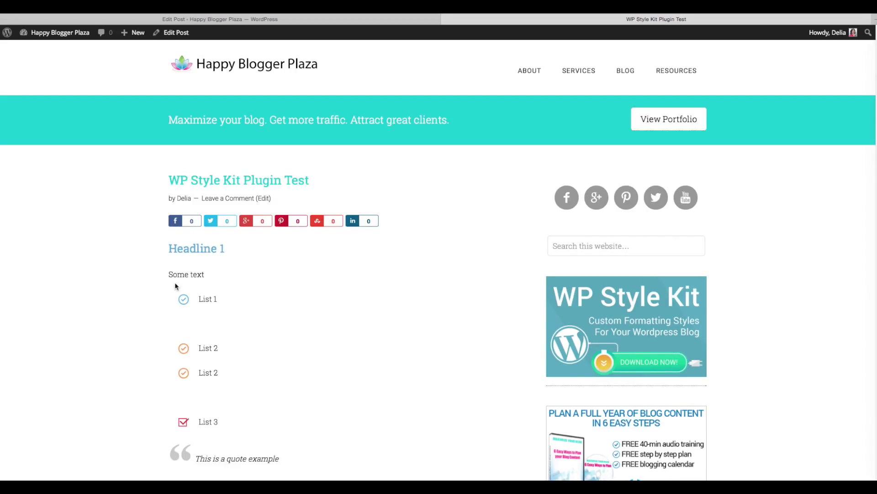
pyautogui.scroll(-3)
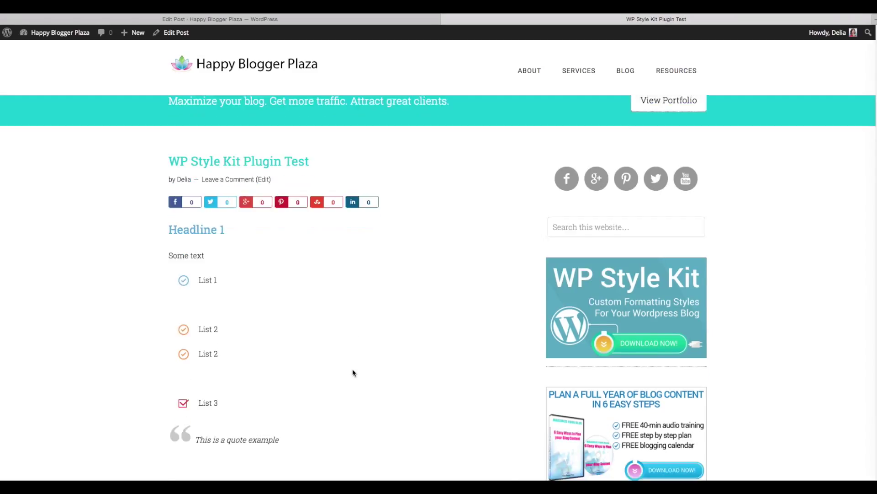
pyautogui.scroll(-3)
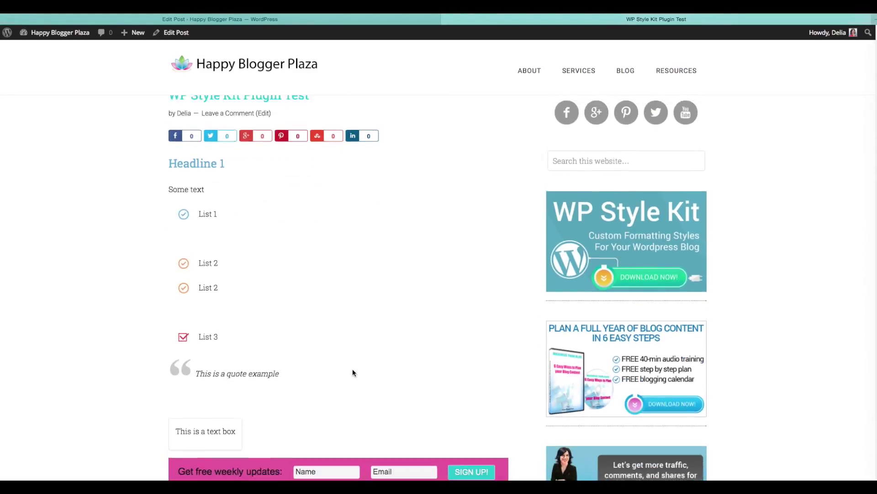
pyautogui.scroll(3)
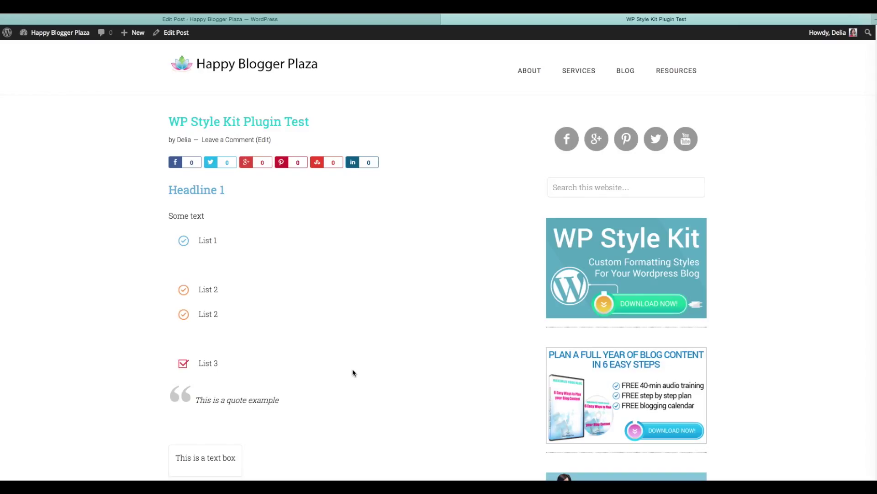